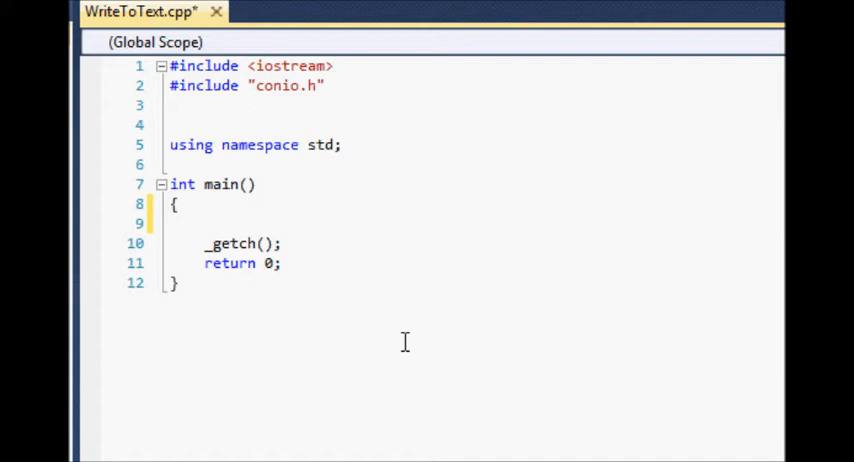
- Add #include <string> and #include <fstream> lines at the top of WriteToText.cpp
left_click(176, 283)
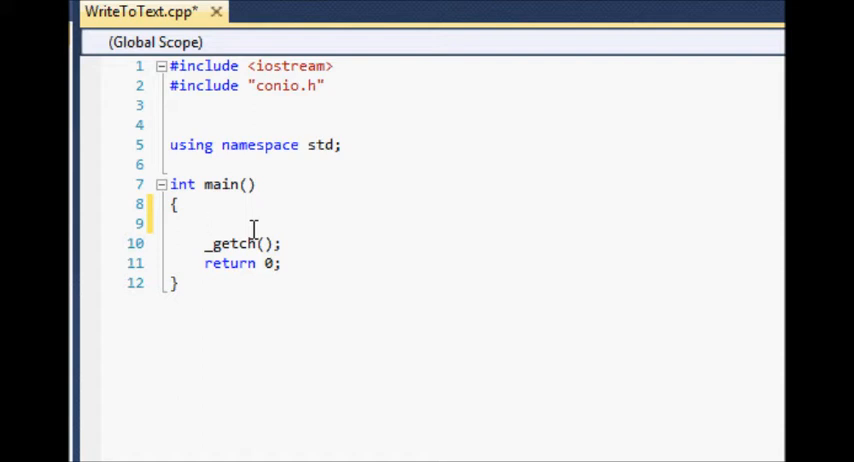
left_click(205, 223)
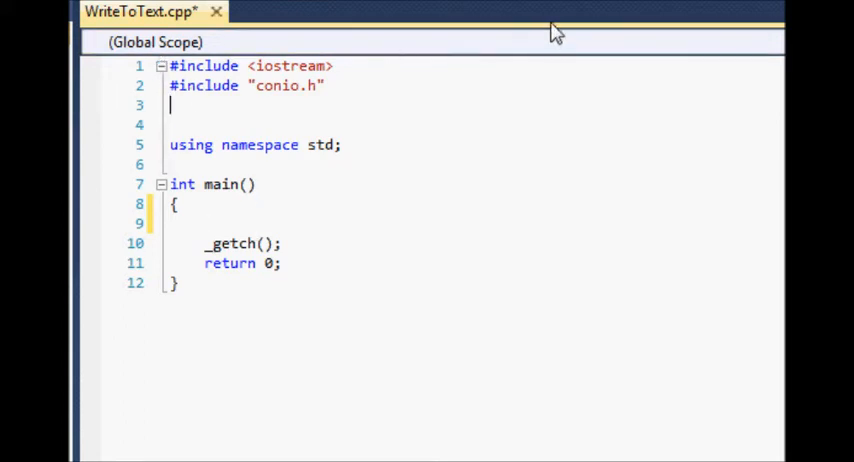
type("#i")
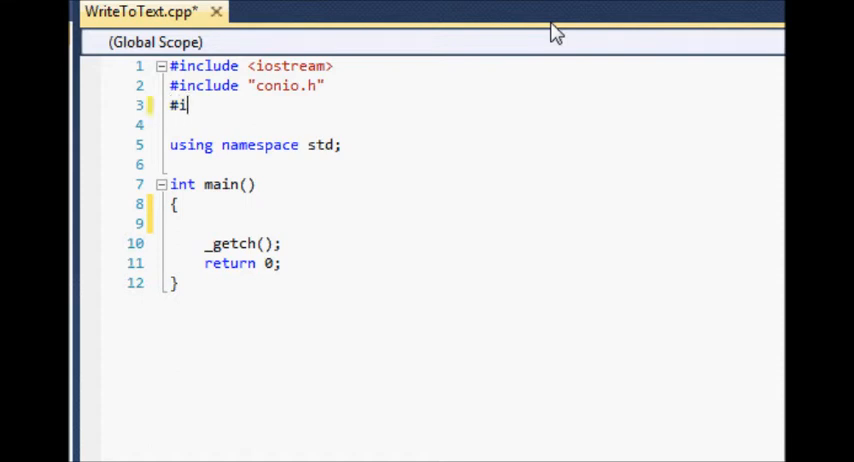
type("ncle")
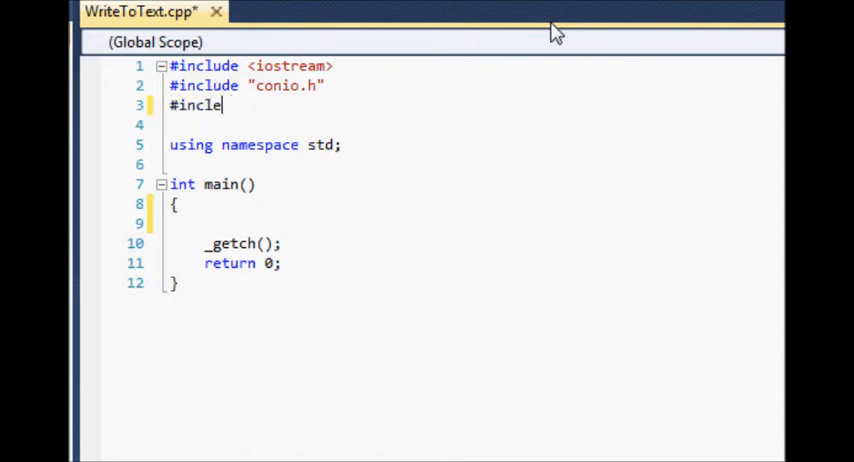
type("#include")
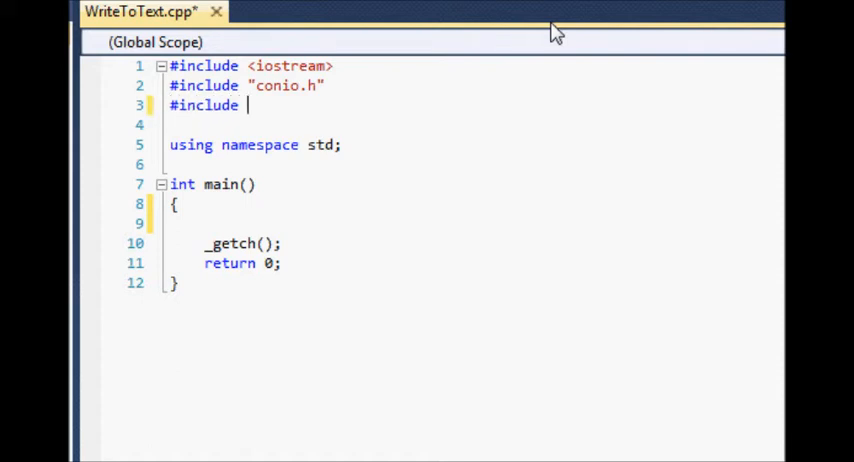
type("<string>")
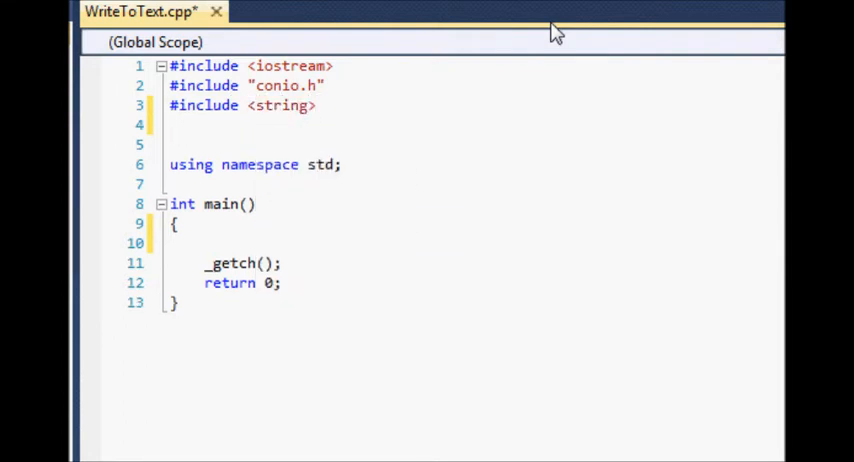
type("#include")
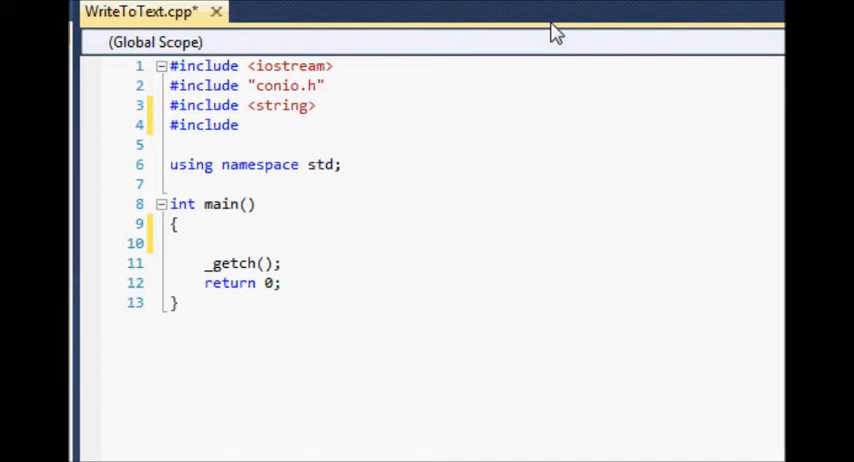
type("<")
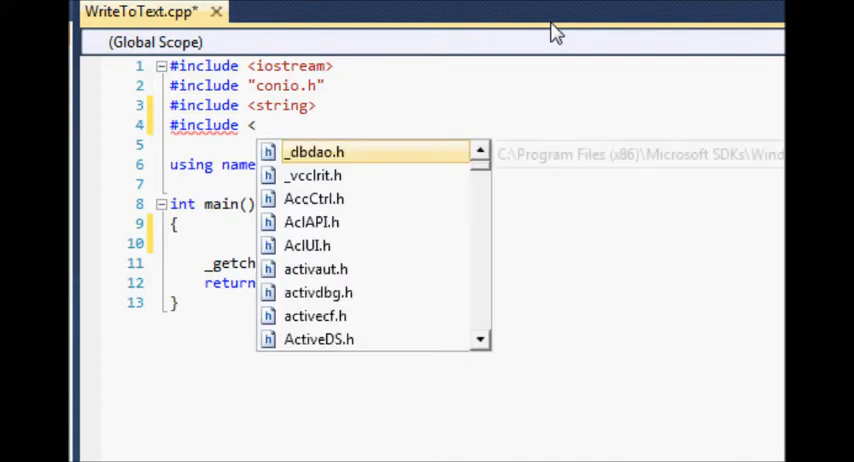
type("fstream>")
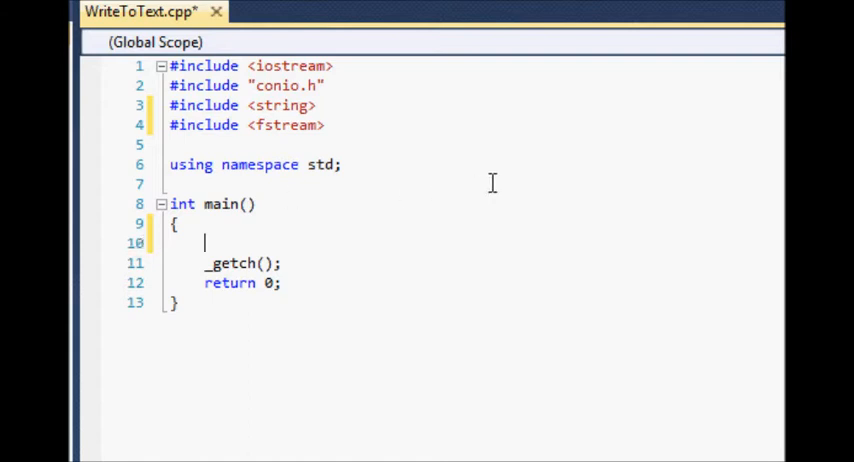
- Declare ofstream myTextFile; as the first statement in main, before _getch()
type("ofst")
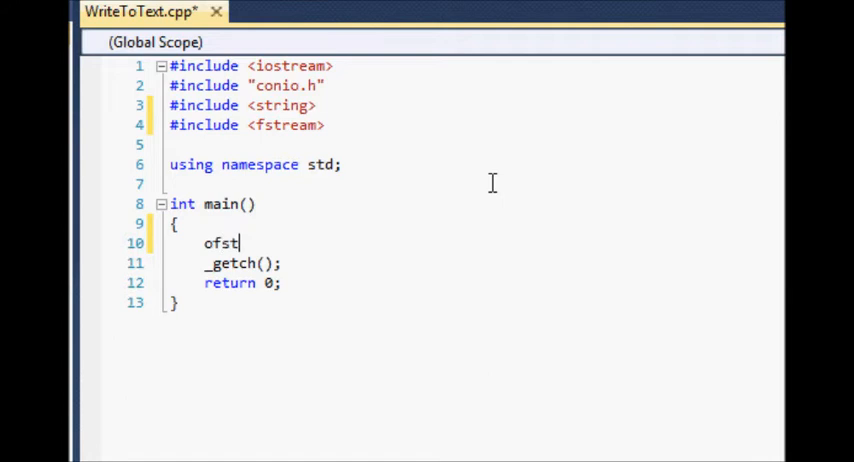
type("ream myTextFile")
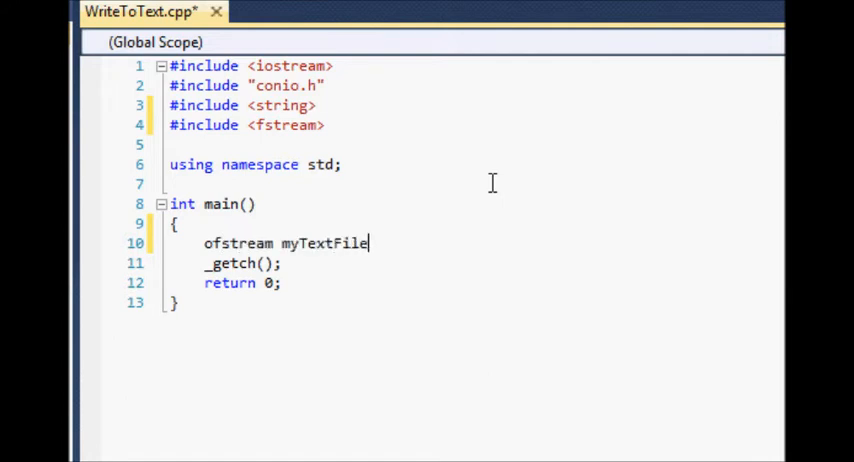
type(";")
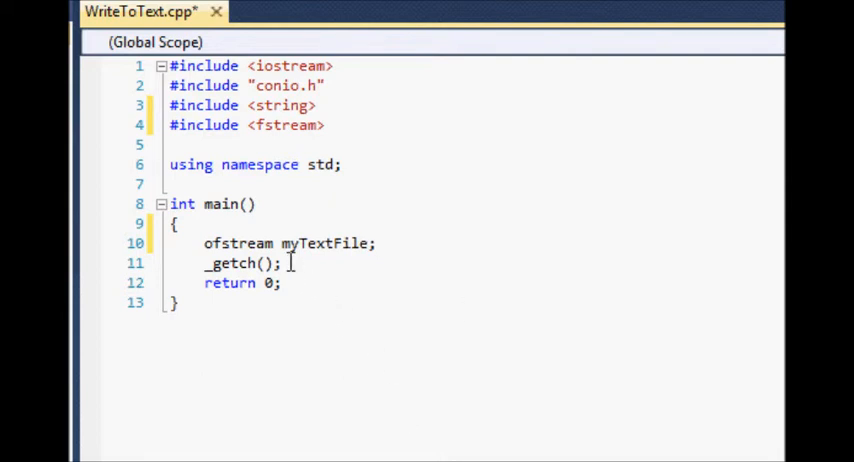
left_click(275, 243)
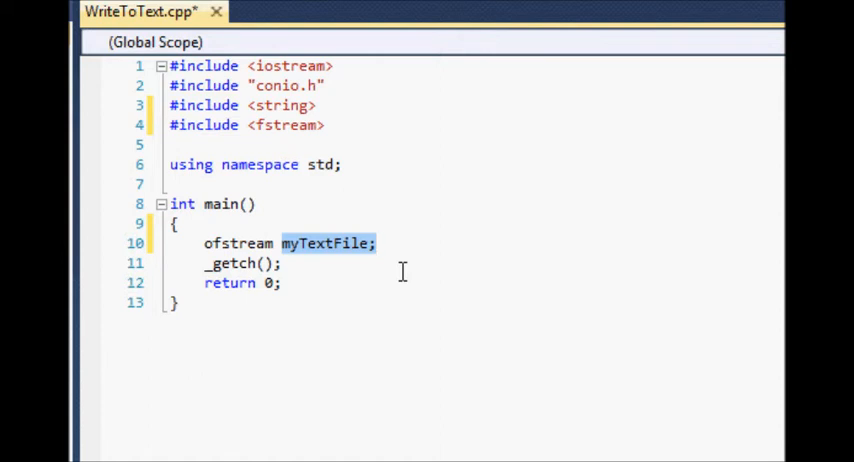
left_click(427, 243)
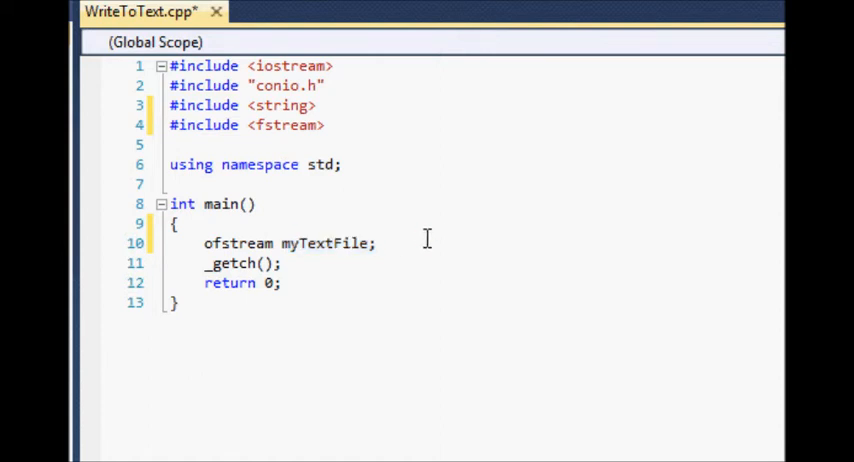
- Add a cout prompt: "Enter the text you want saved in the file: "
type("cout <<")
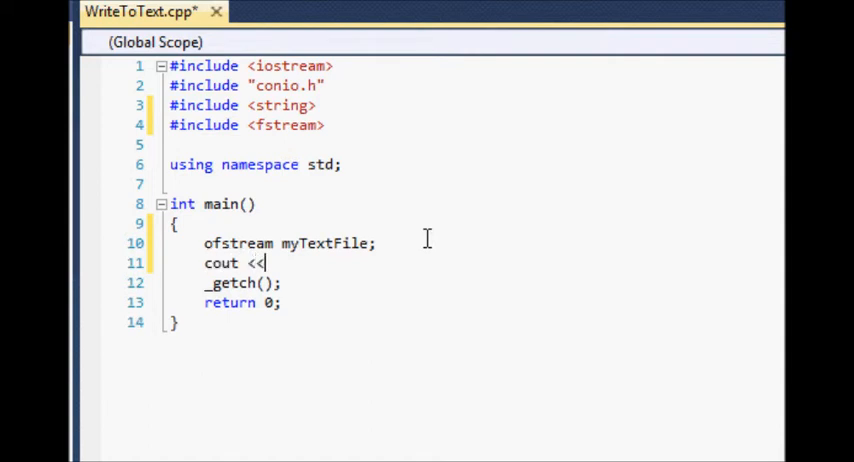
type("\"P")
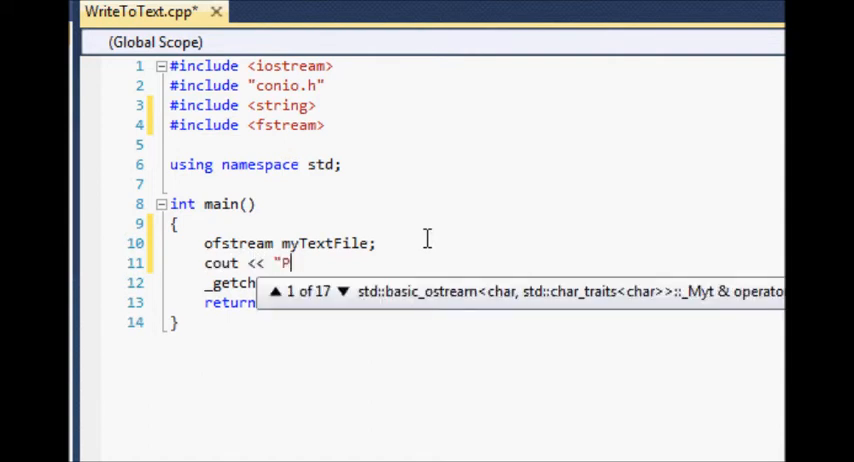
type("Enter the")
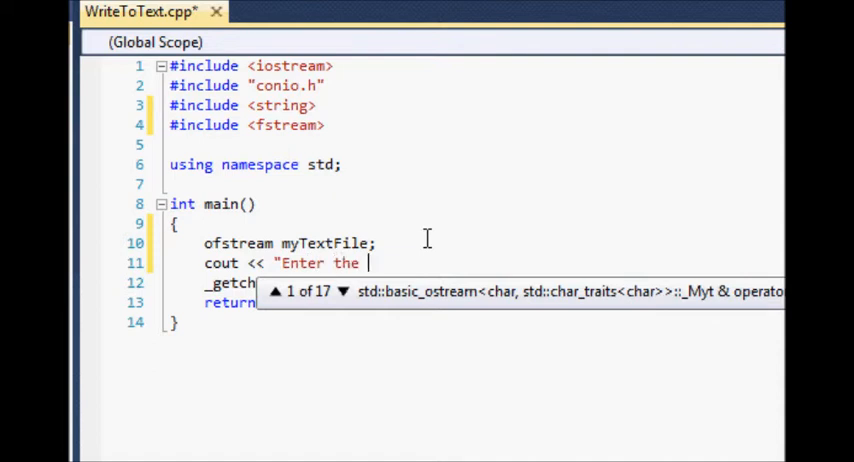
type("text you want s")
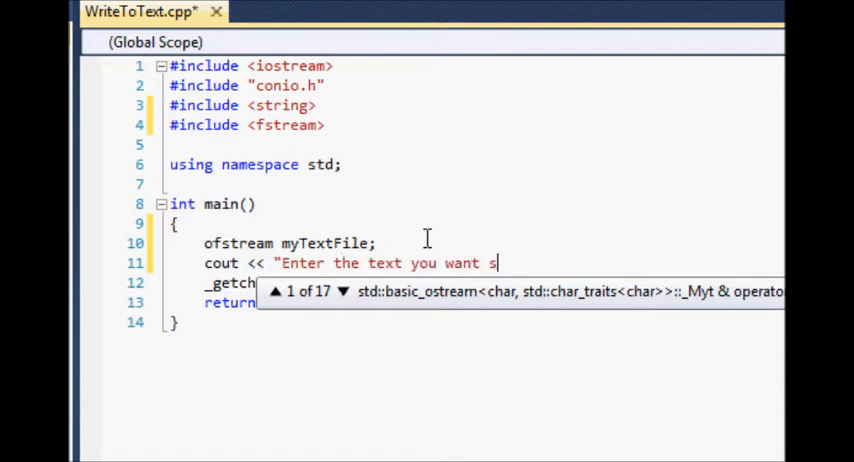
type("aved in the file")
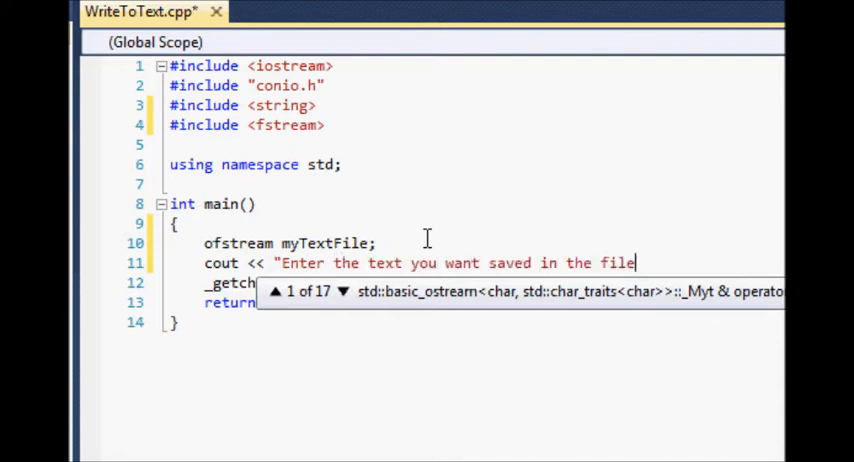
type(": \" << endl;")
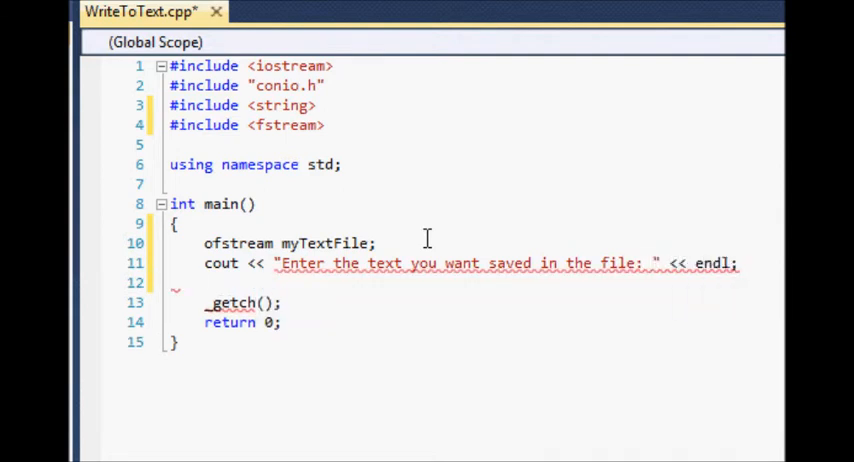
- Declare string fileText and read the user's line with getline(cin, fileText)
type("String")
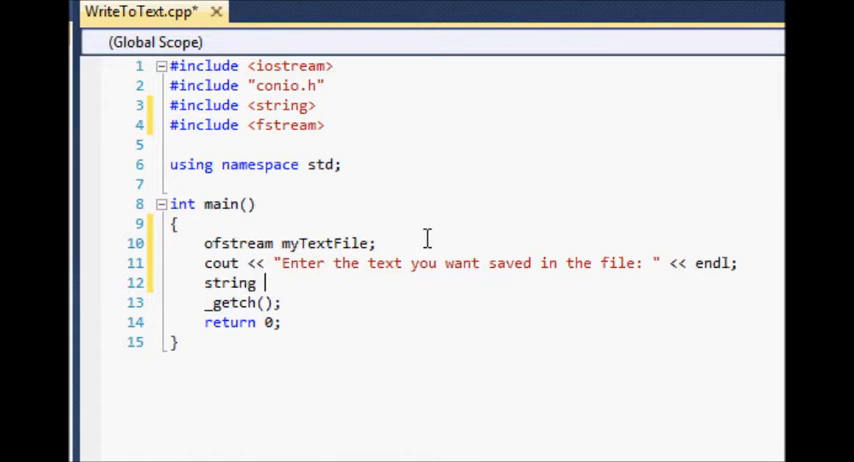
type("fileText;")
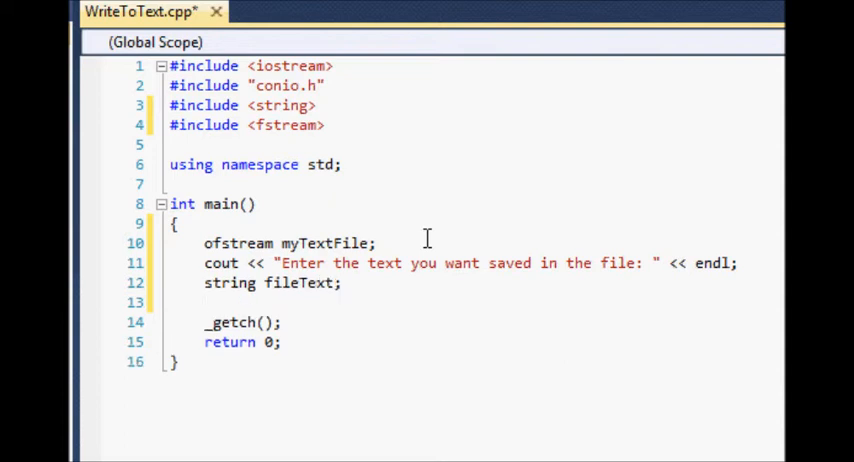
type("getline")
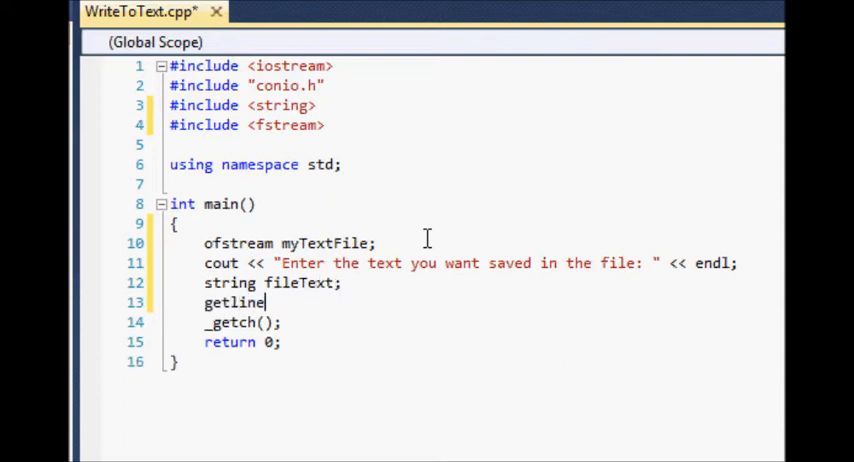
type("(cin")
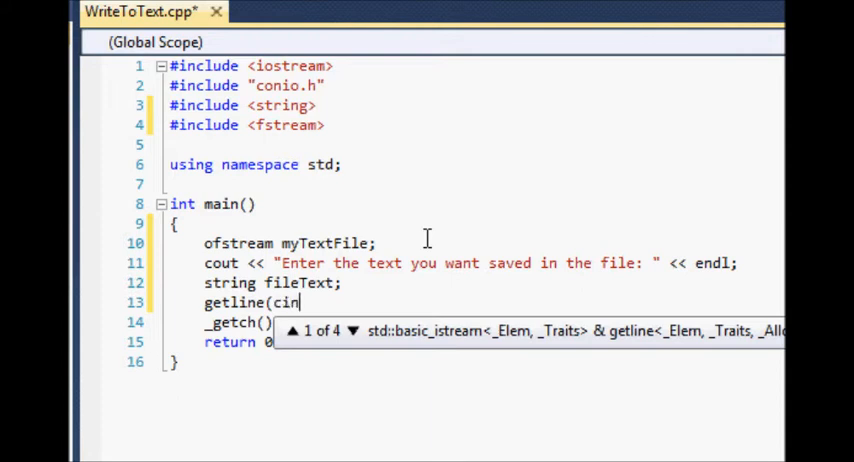
type(", fil")
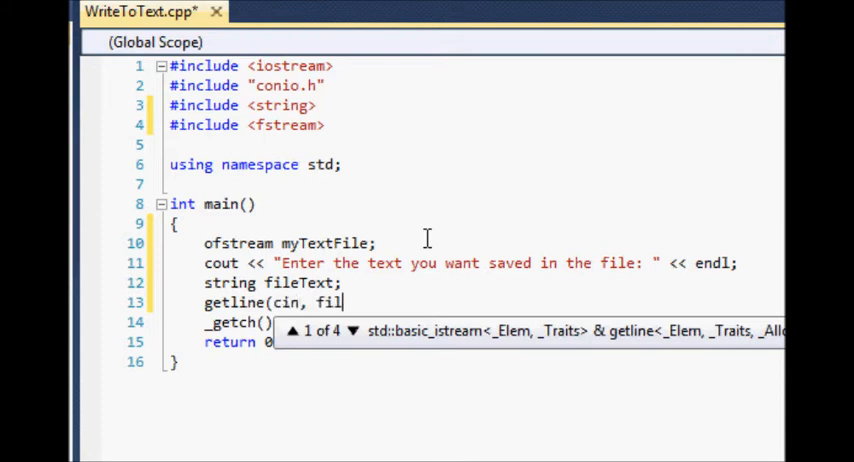
type("eText);")
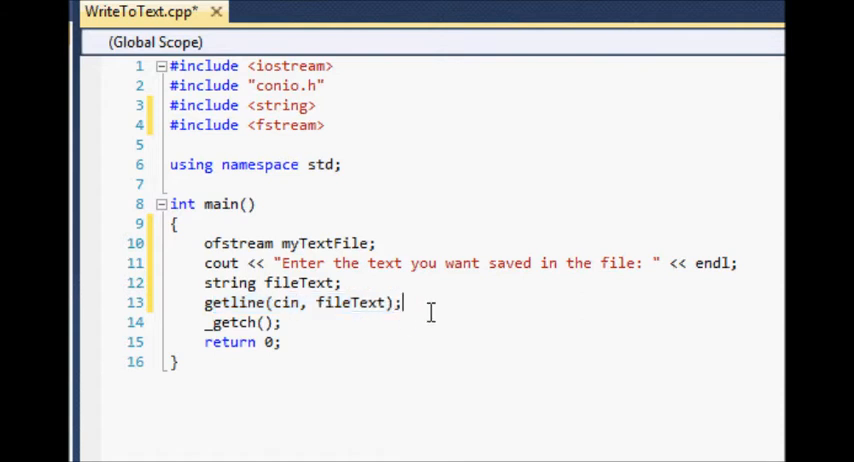
- Begin a myTextFile. statement below getline and scroll the member suggestions toward open
key("enter")
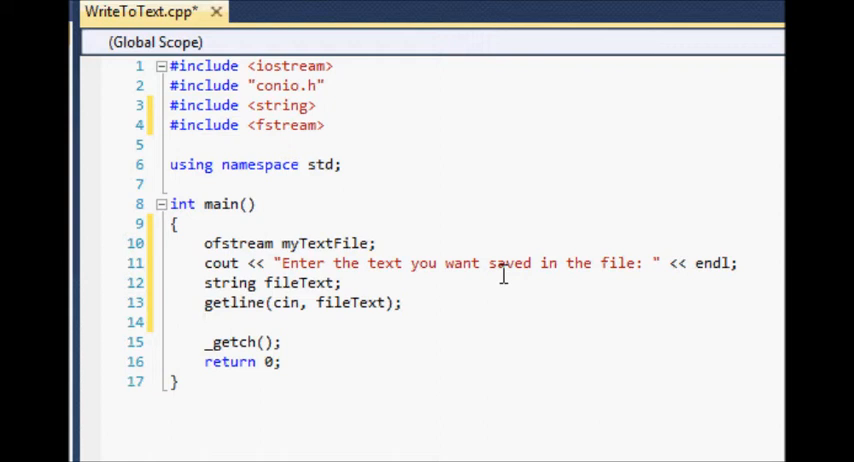
left_click(205, 322)
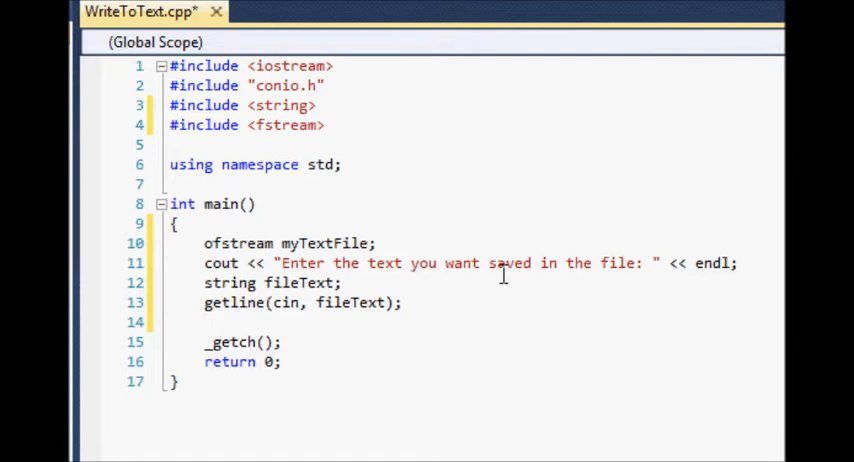
type("myTextFile.")
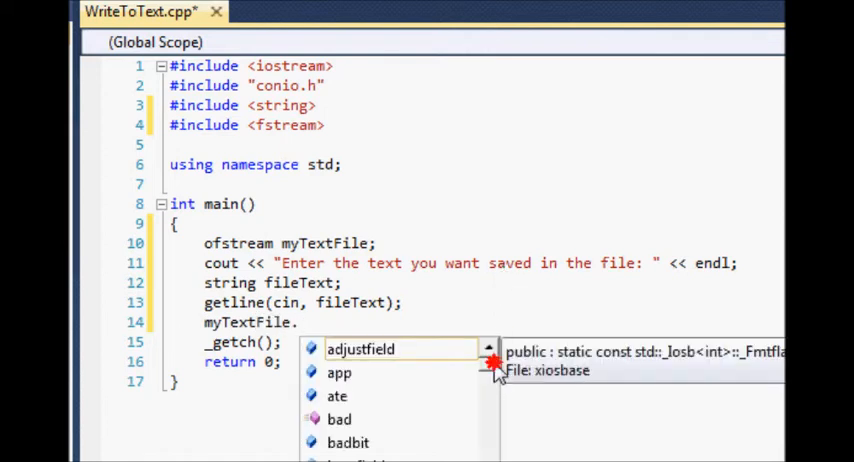
scroll("down", 3)
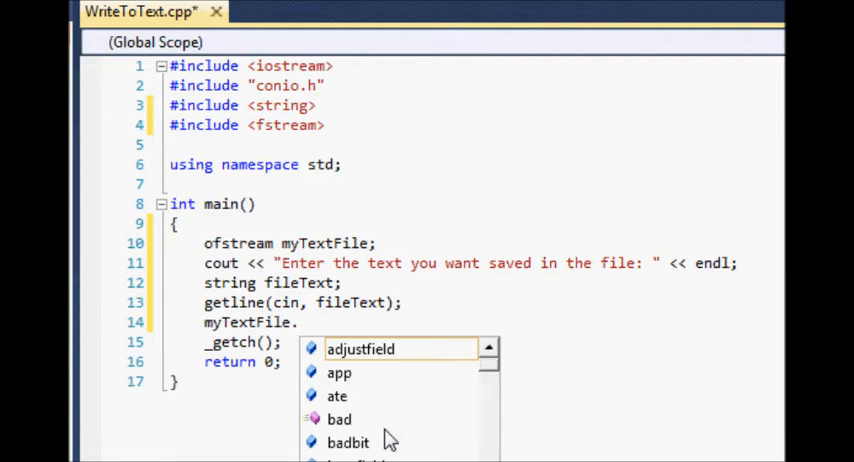
mouse_move(449, 397)
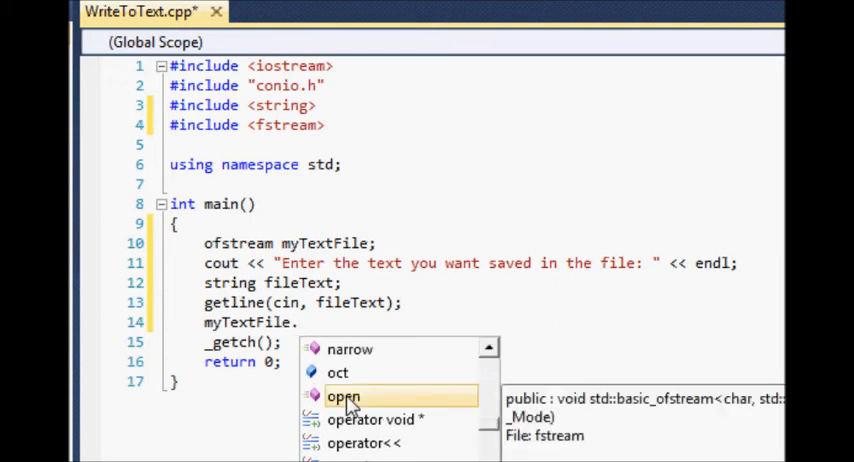
- Complete myTextFile.open("fileText.txt"); after browsing open's overload tooltip
left_click(343, 397)
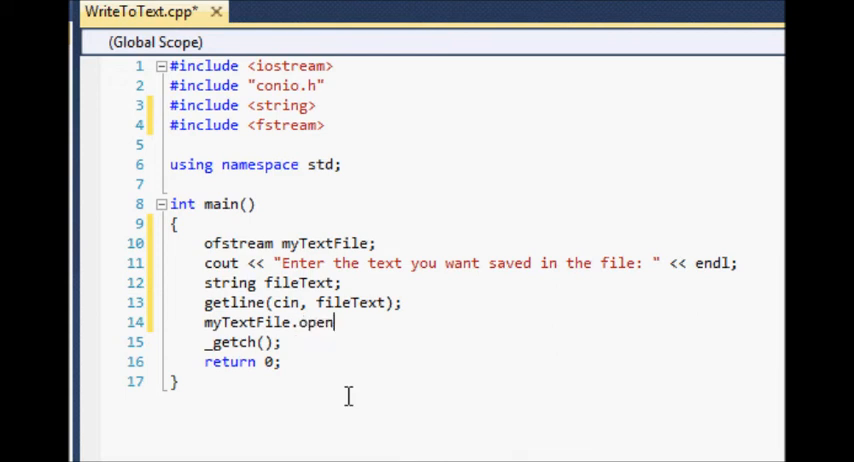
type("(")
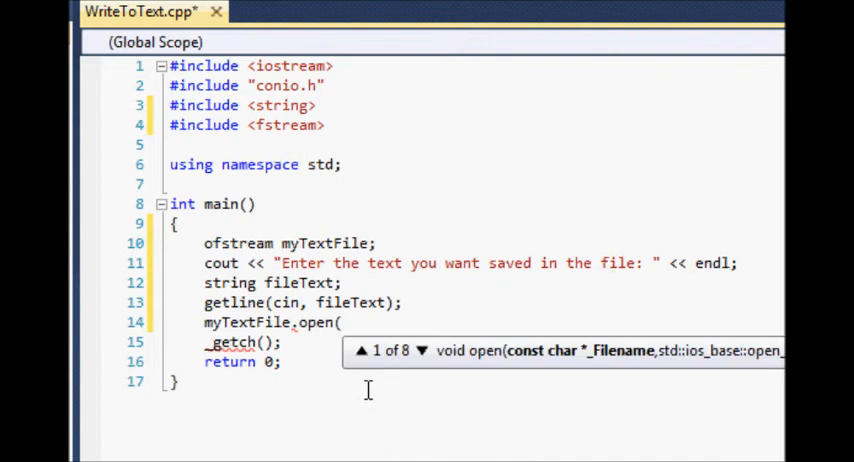
mouse_move(550, 358)
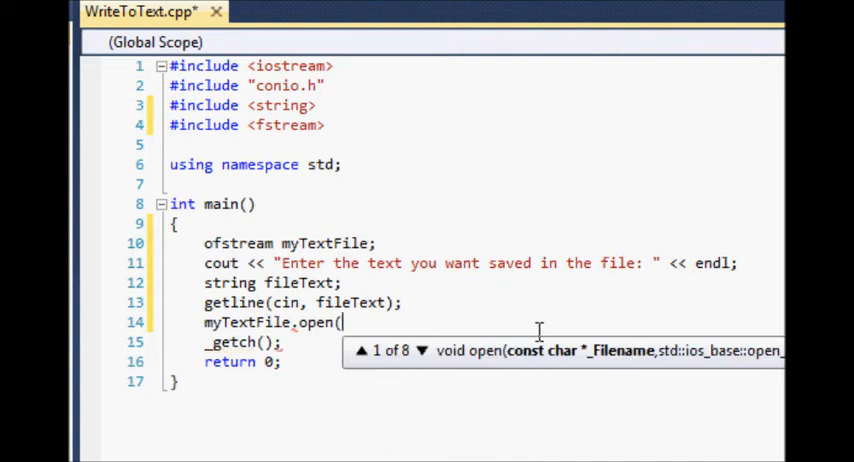
mouse_move(407, 358)
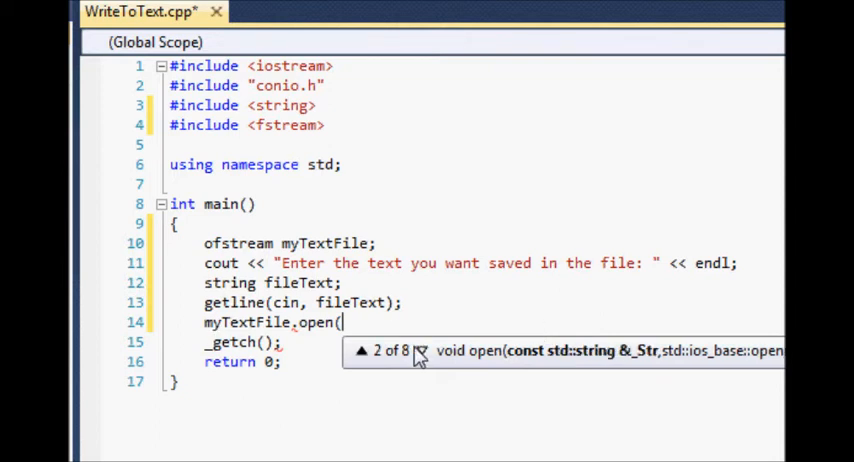
left_click(420, 351)
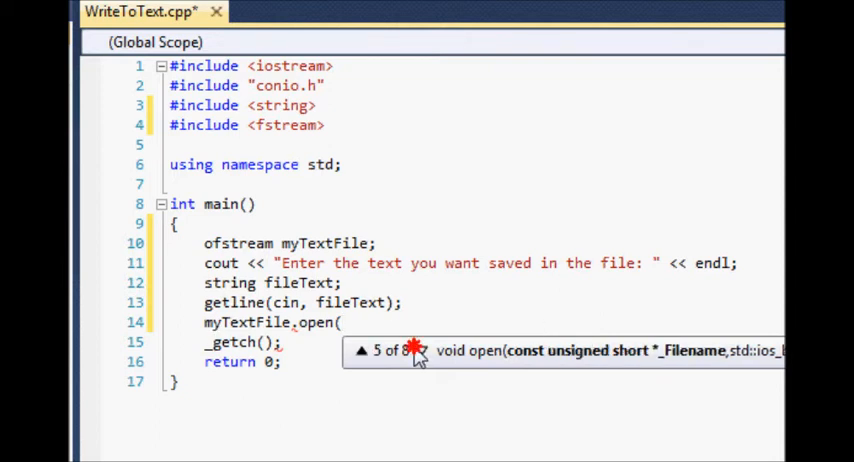
left_click(420, 351)
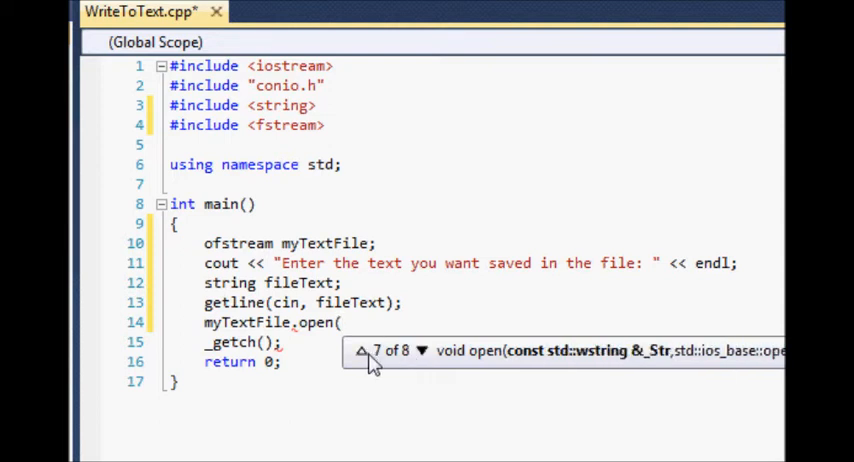
left_click(362, 350)
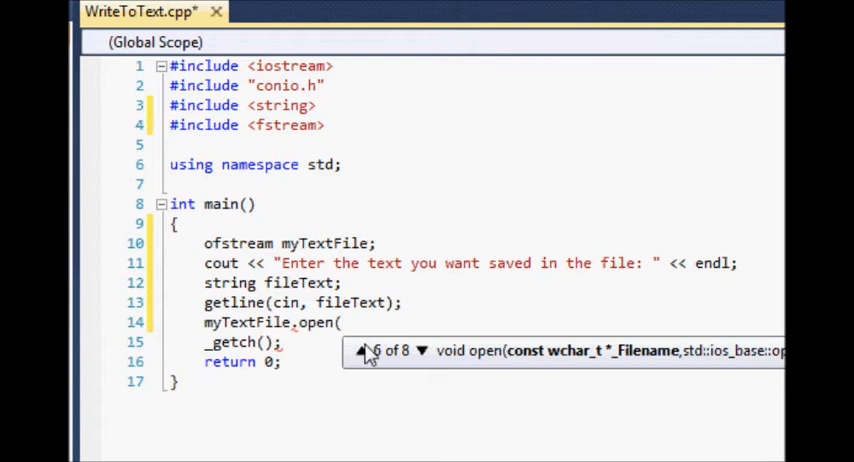
mouse_move(448, 368)
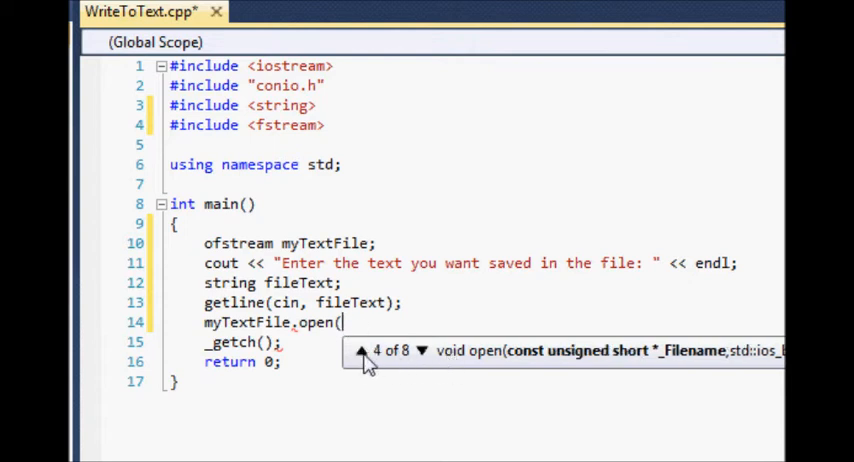
left_click(362, 352)
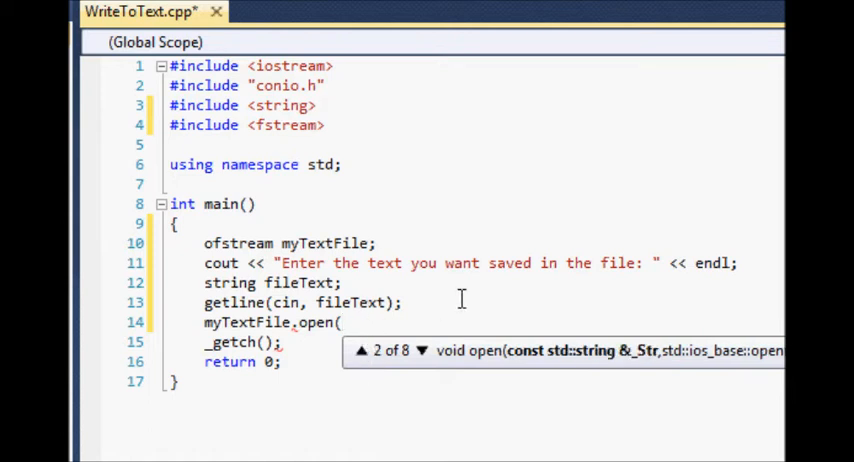
type("\"")
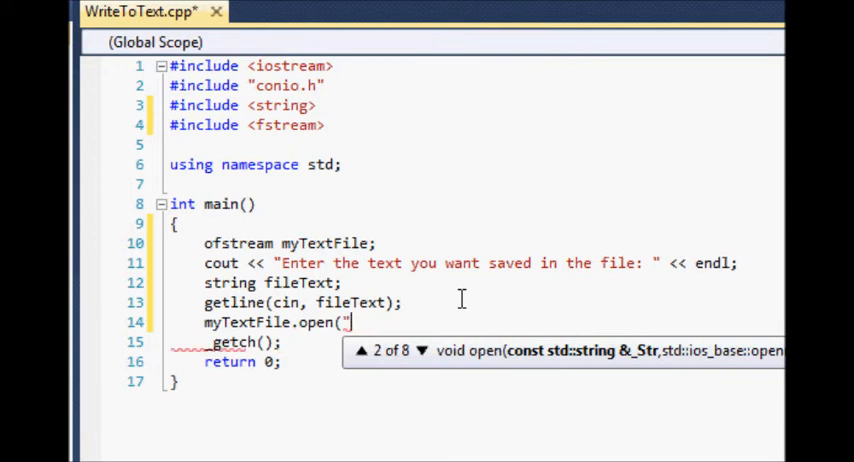
type("fileT")
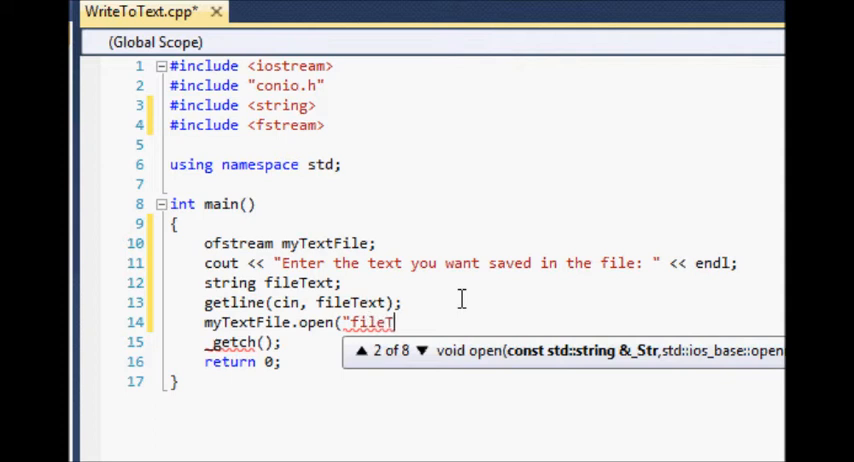
type("ext.txt\"")
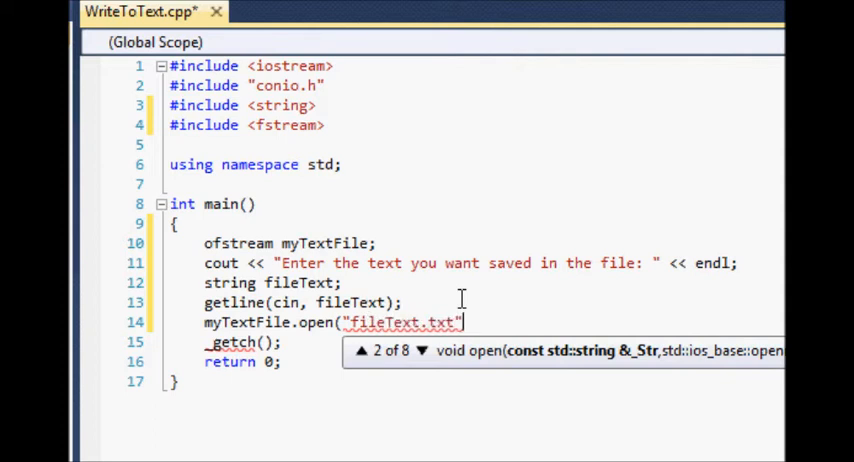
key("Enter")
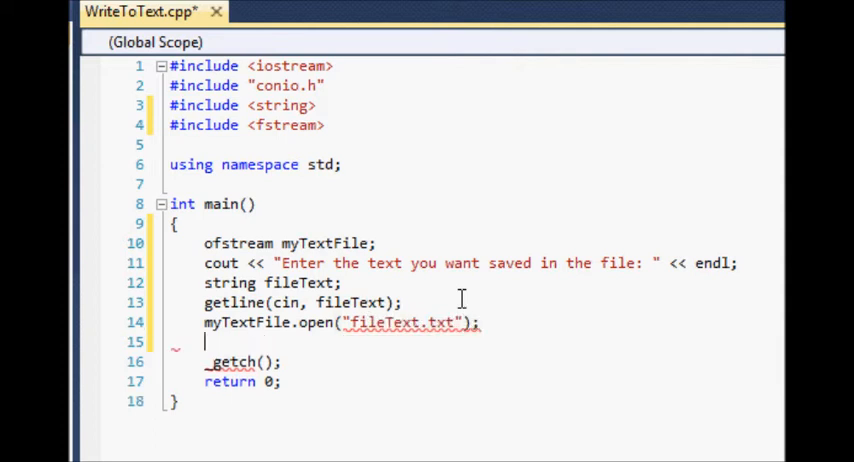
- Add myTextFile << fileText; and myTextFile.close();, then start a cin.clear() line
type("m")
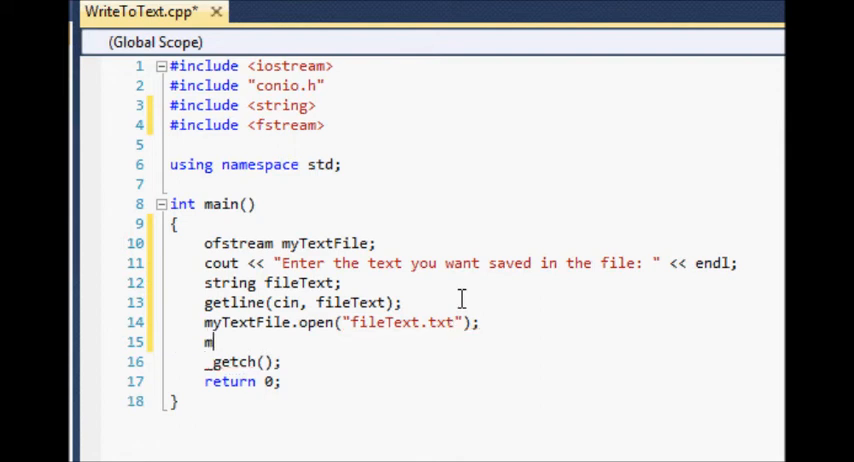
type("yTextFile <<")
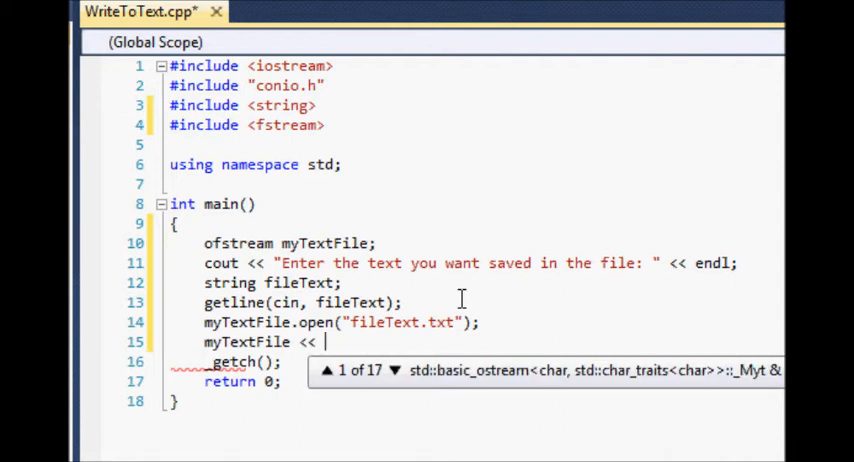
type("fileText;")
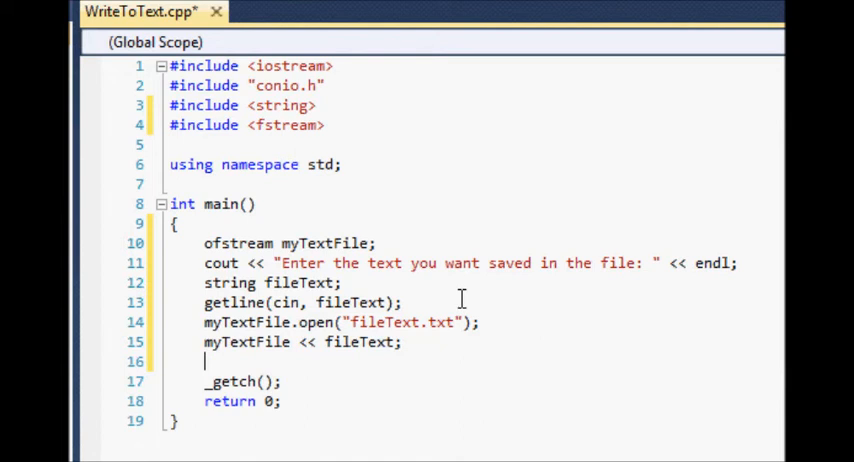
type("m")
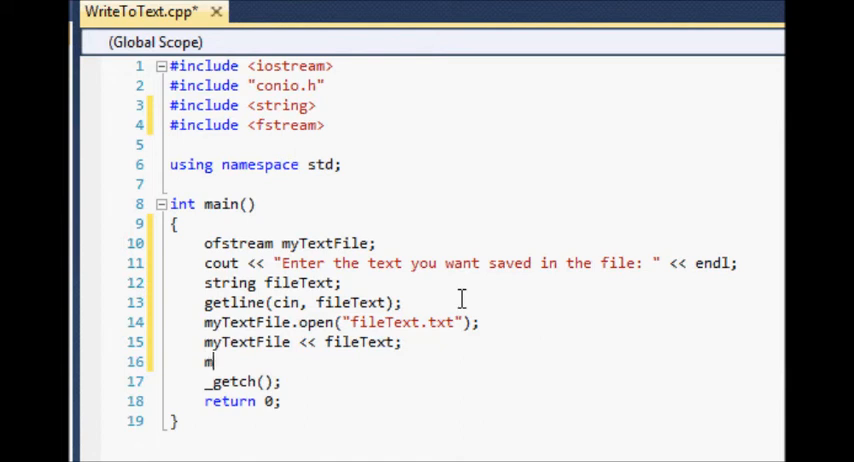
type("yTextFile.")
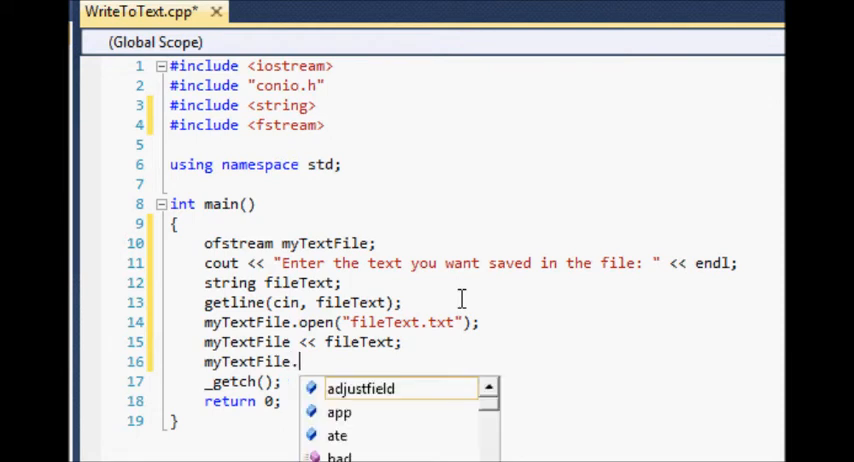
type("close();")
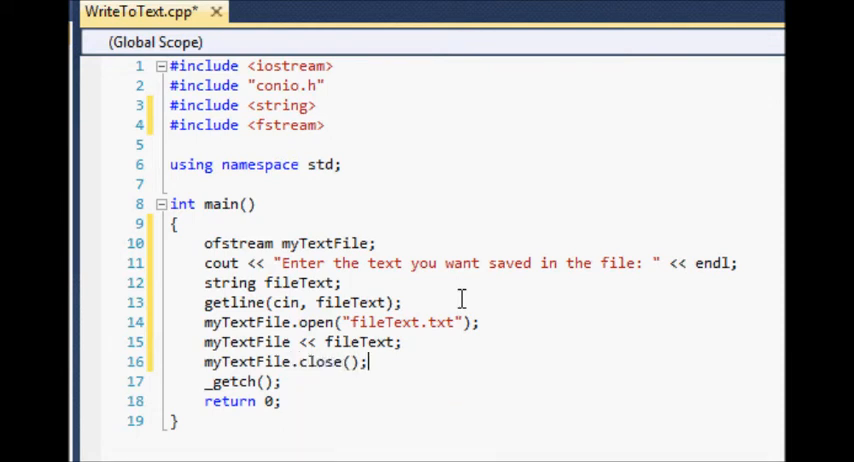
type("cin")
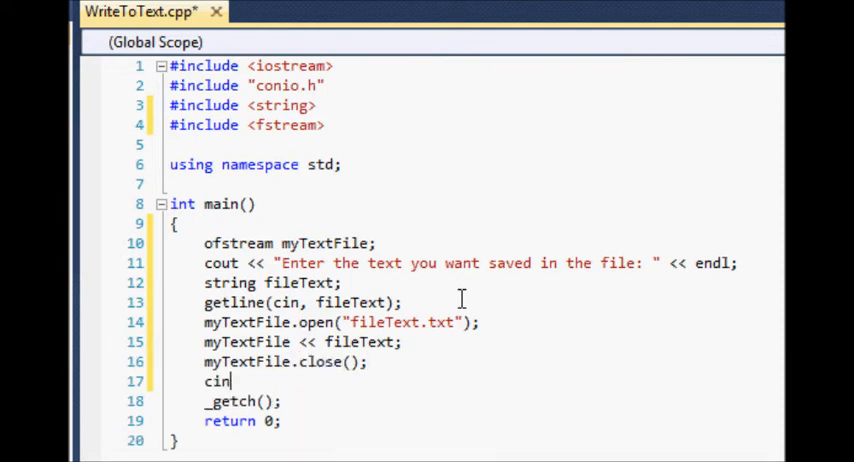
type(".clear()")
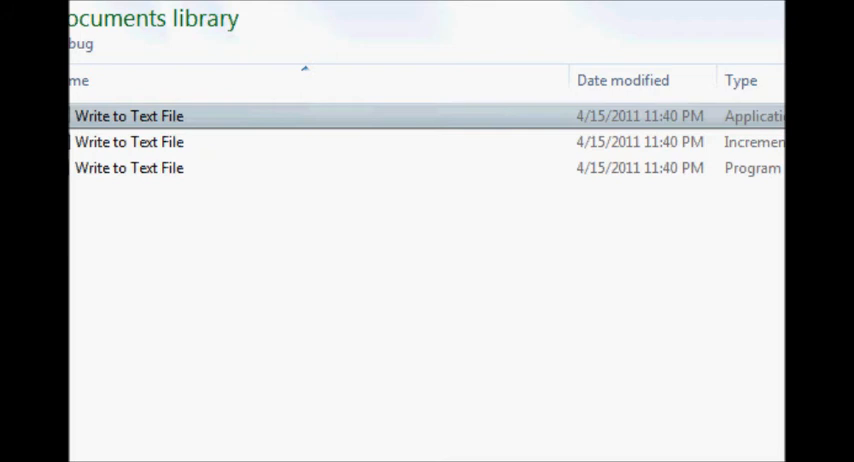
- Select Write to Text File.exe in the project's Debug folder
left_click(129, 141)
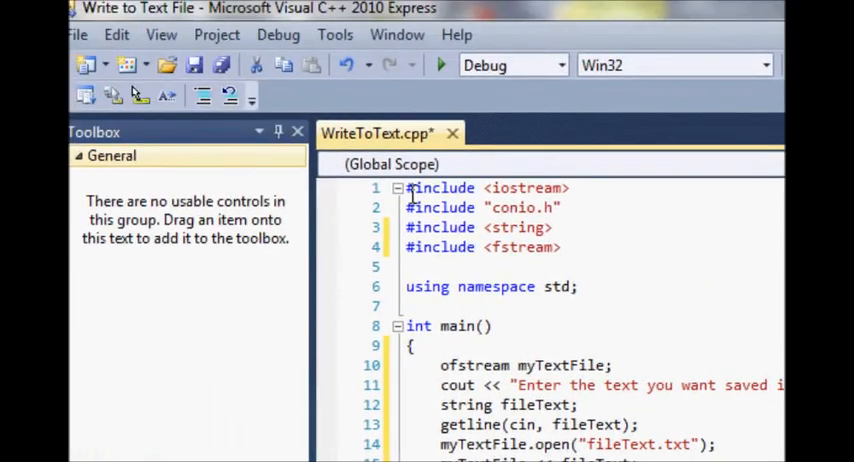
- Use the menu bar to save WriteToText.cpp and build the solution
left_click(201, 35)
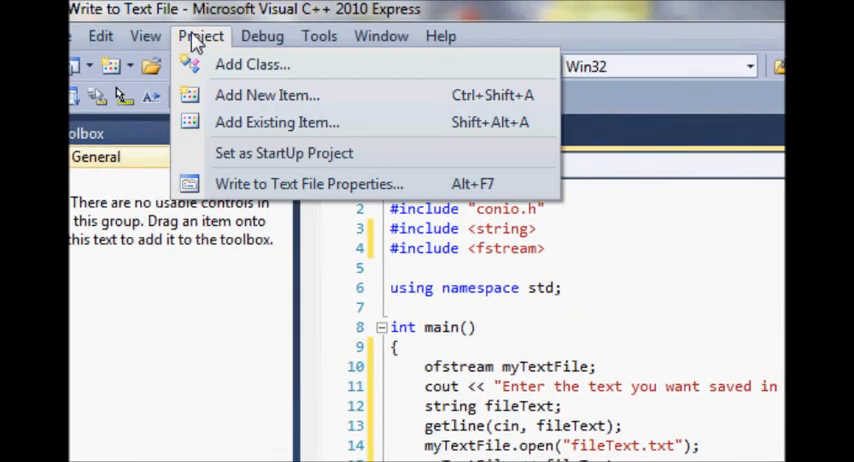
left_click(182, 35)
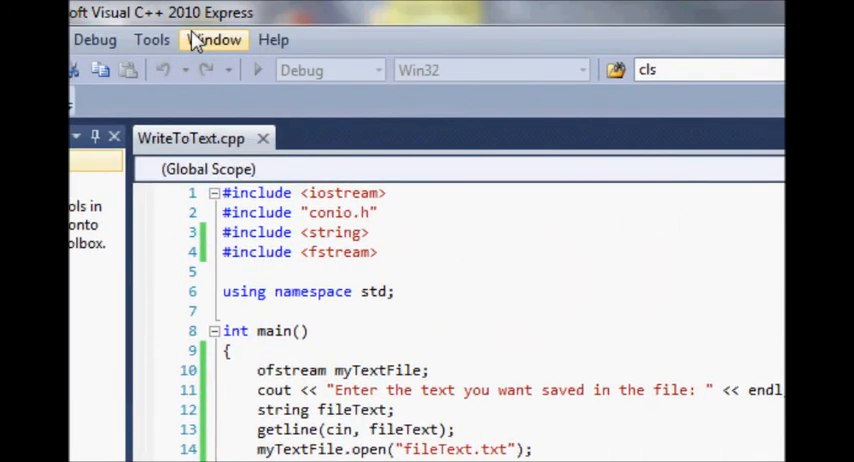
mouse_move(220, 110)
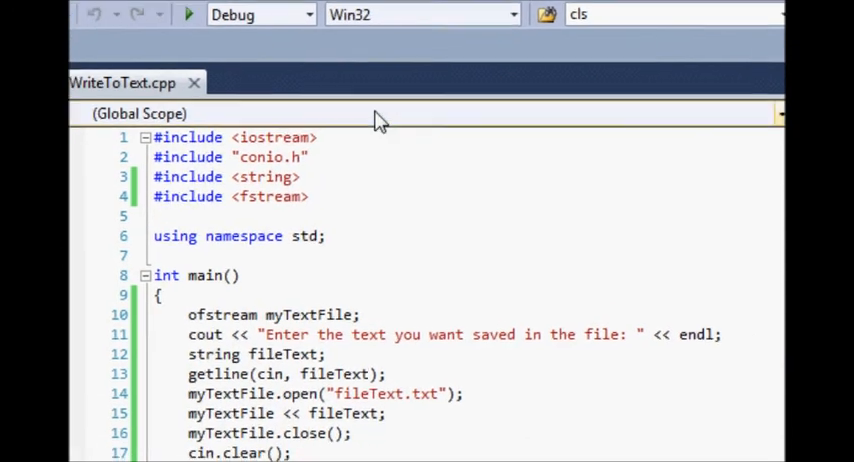
- Run the rebuilt Write to Text File.exe from the Debug folder window
left_click(189, 14)
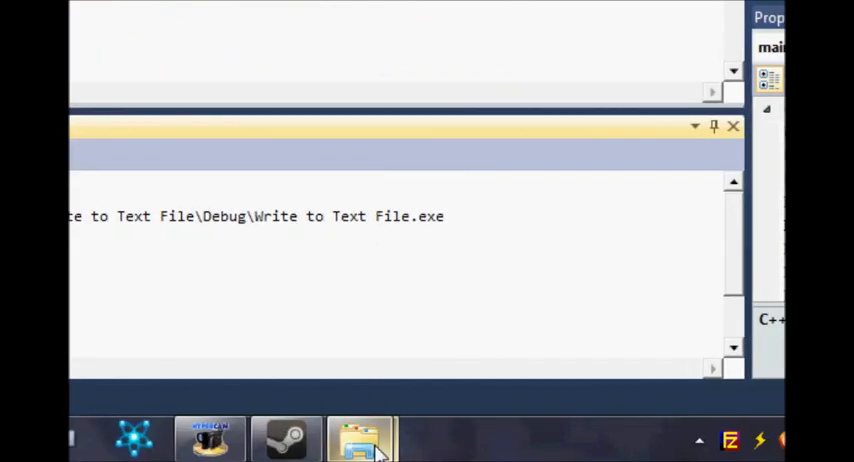
left_click(362, 438)
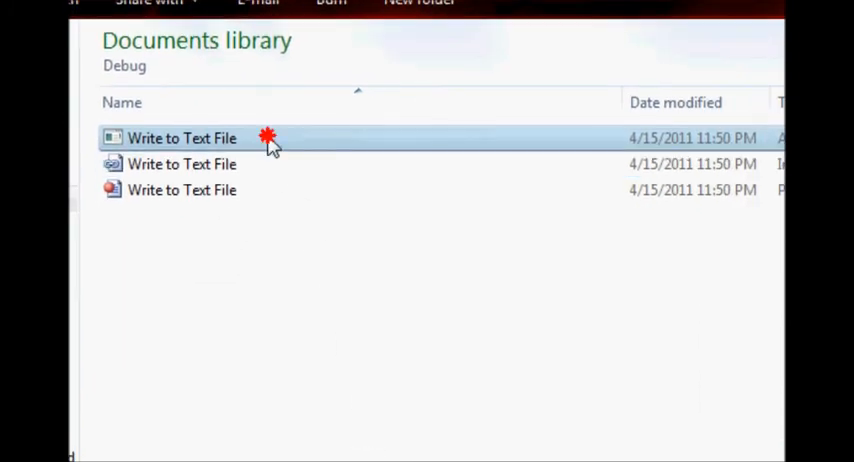
double_click(182, 138)
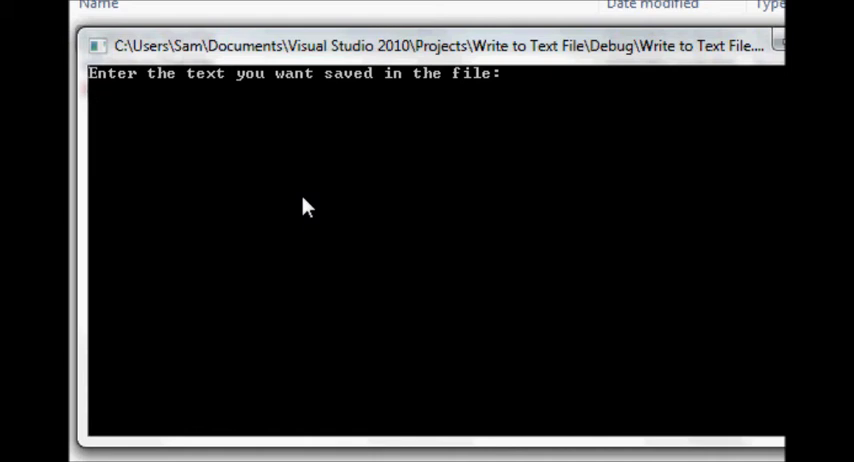
- Enter the sentence "testing to see if my text will be written to the file..."
type("tes")
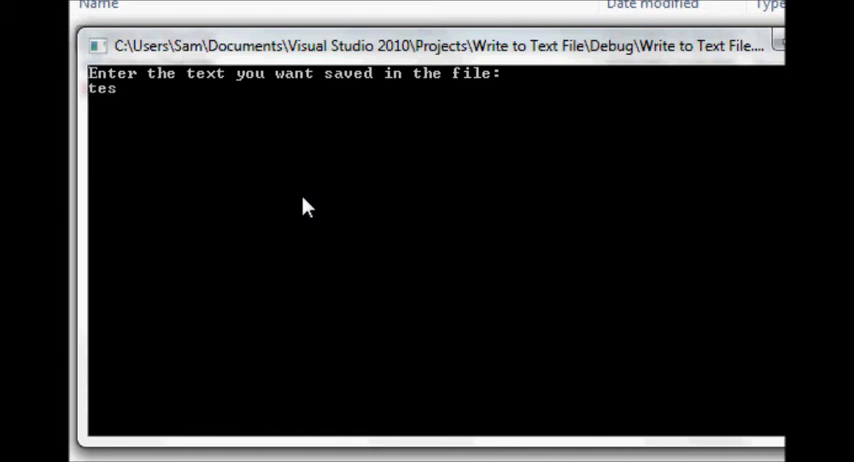
type("ting to s")
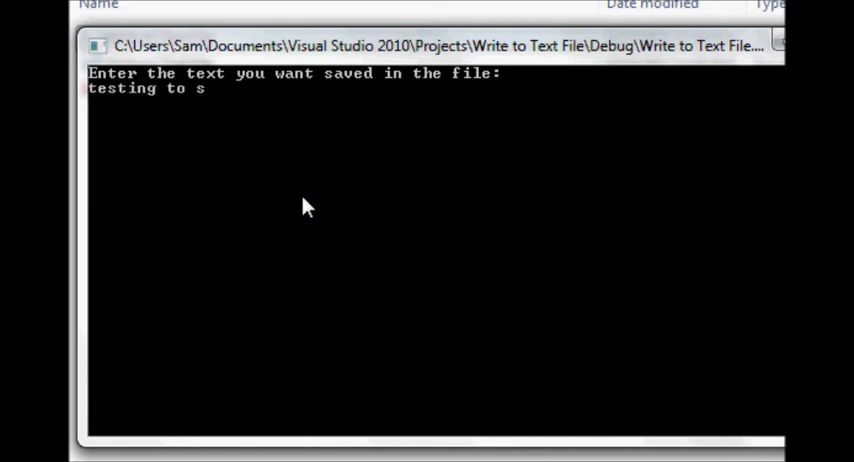
type("ee if my text")
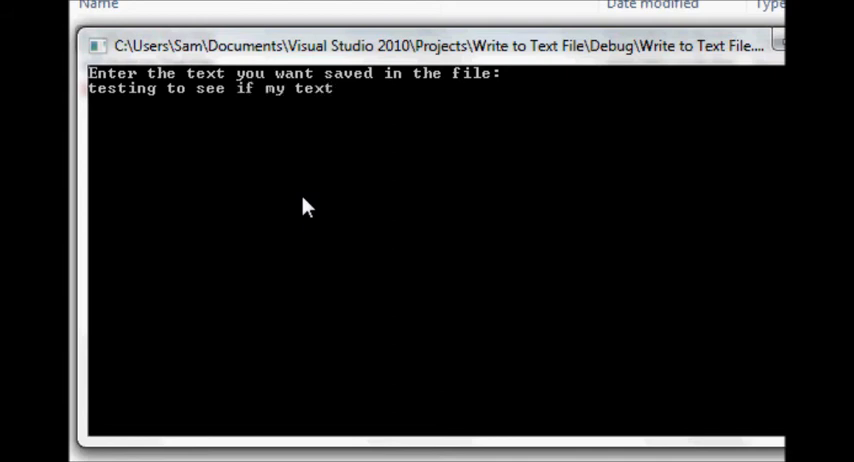
type("will be writ")
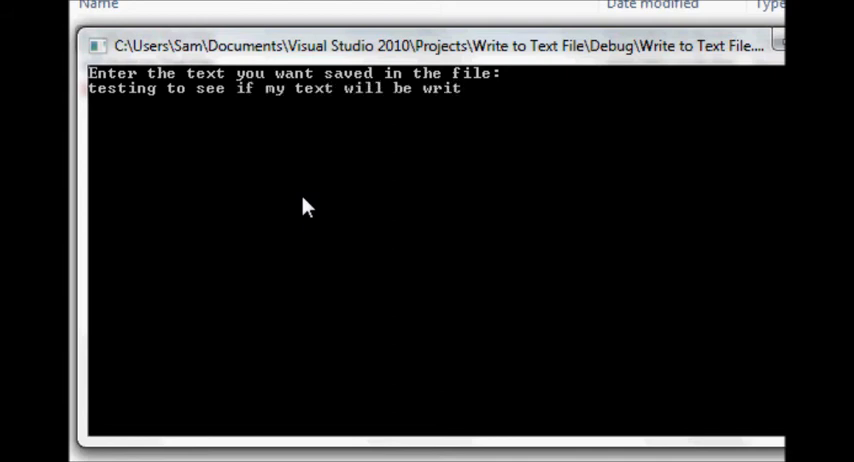
type("ten to the")
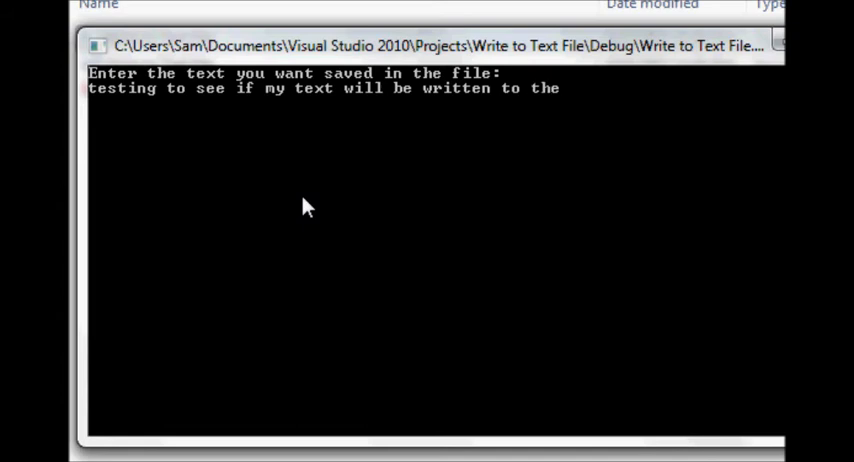
type("file...")
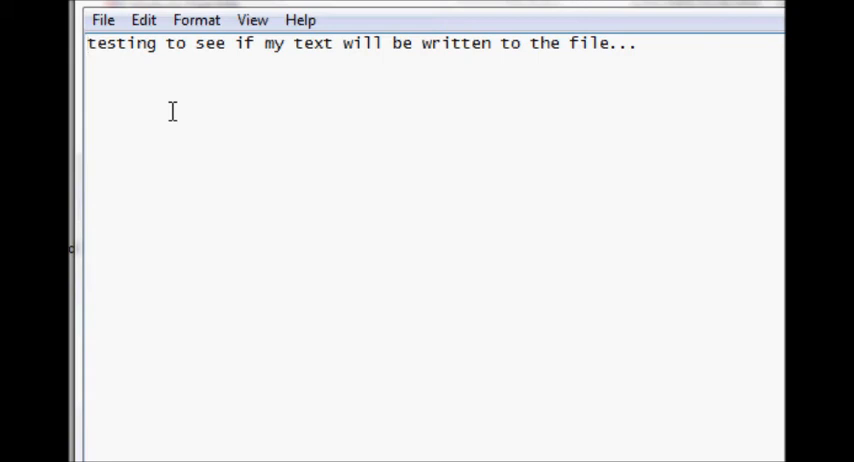
mouse_move(200, 108)
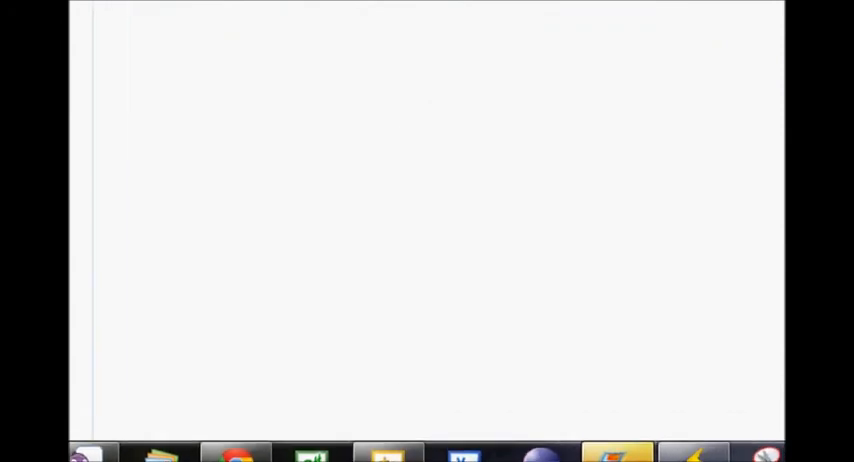
mouse_move(401, 438)
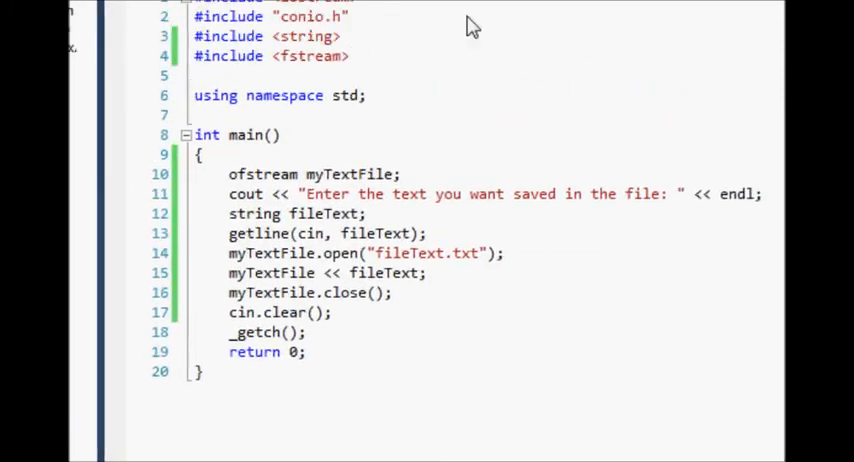
scroll("up", 3)
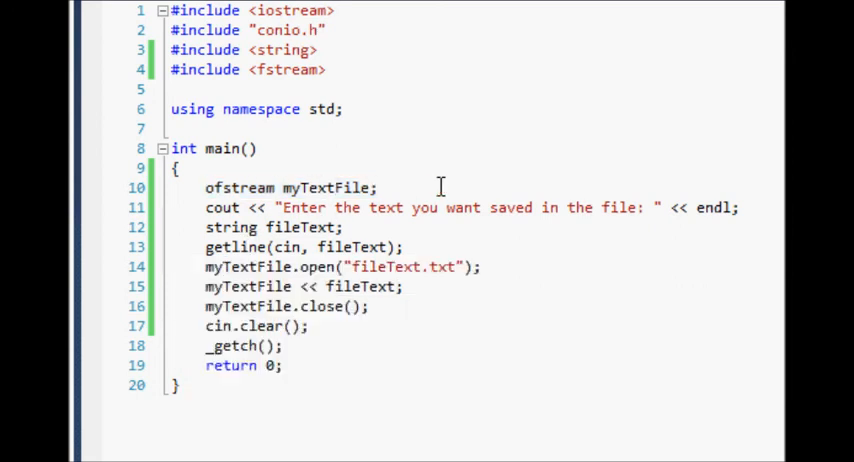
left_click(379, 187)
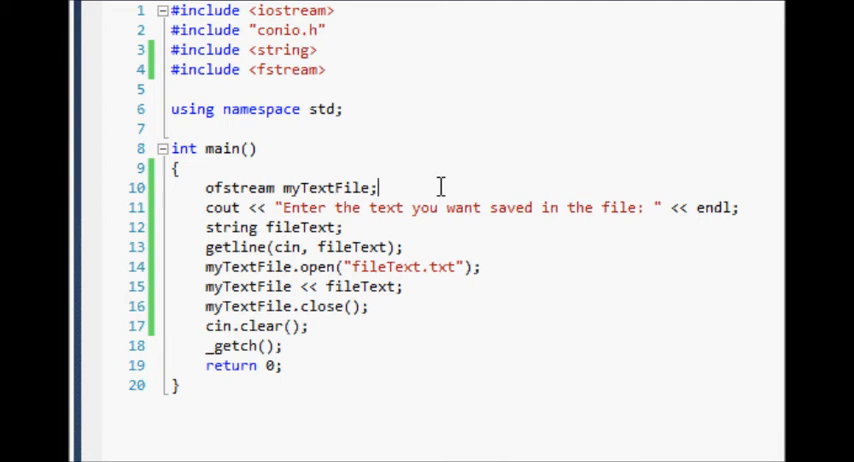
mouse_move(340, 109)
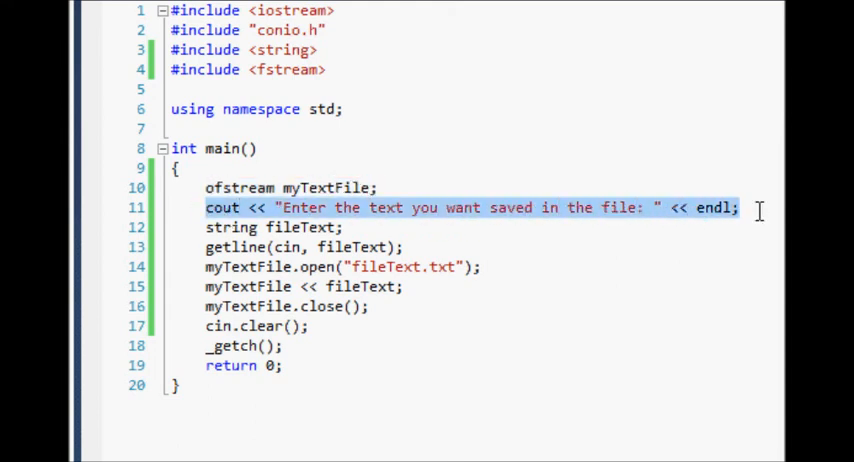
left_click(200, 227)
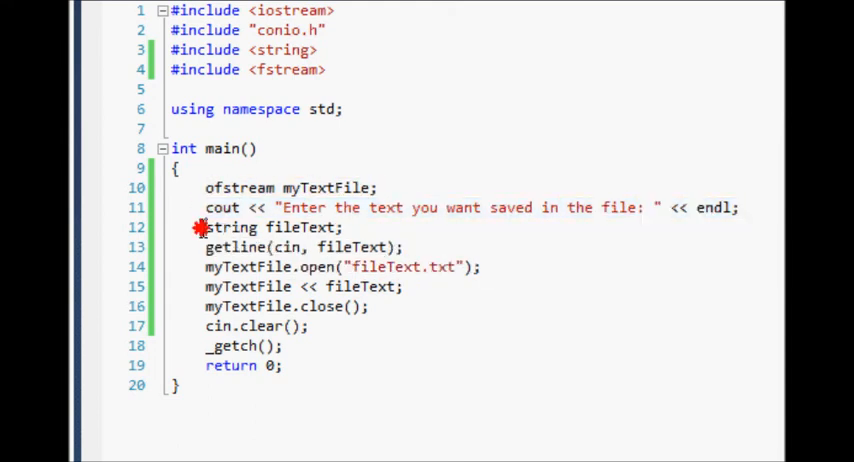
triple_click(273, 227)
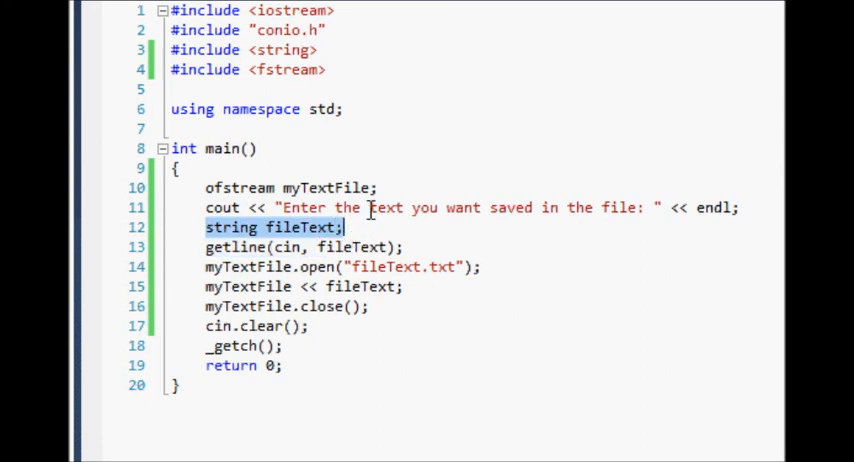
left_click(290, 247)
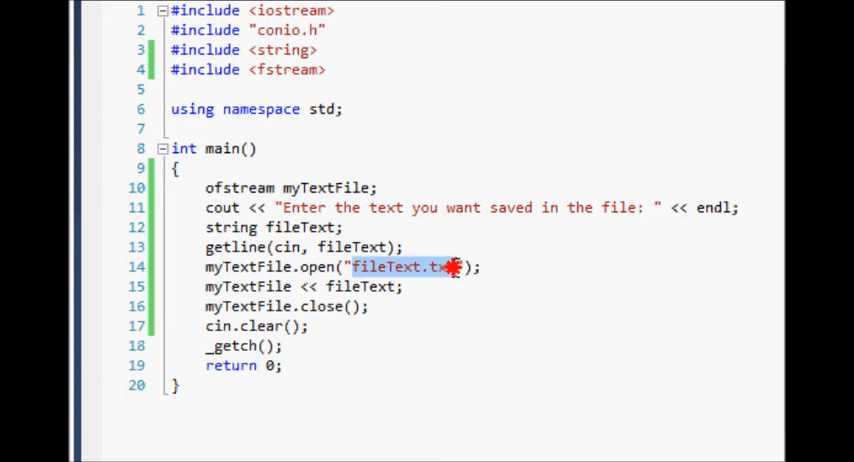
mouse_move(418, 306)
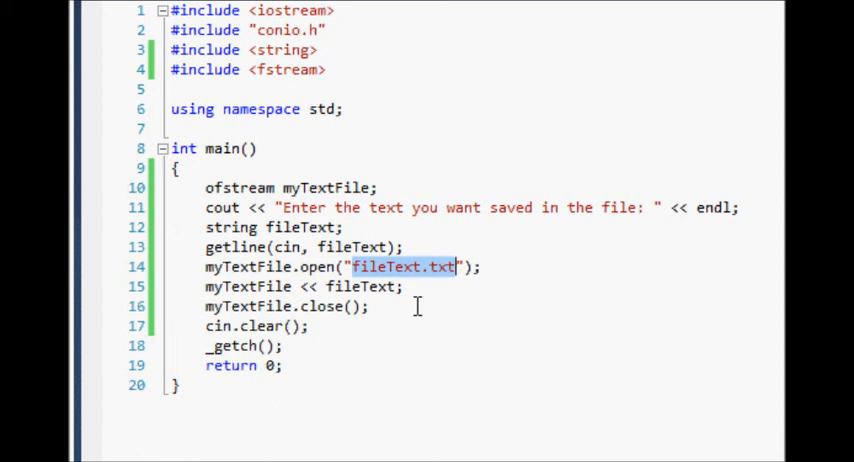
mouse_move(170, 312)
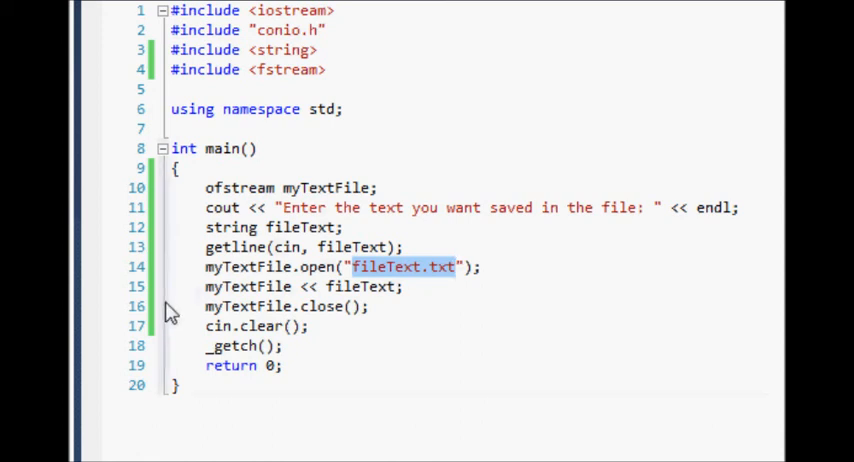
double_click(249, 286)
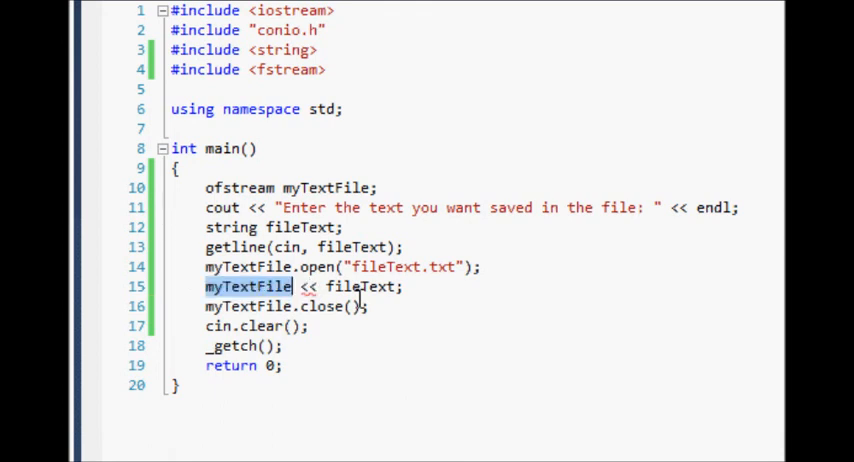
mouse_move(357, 287)
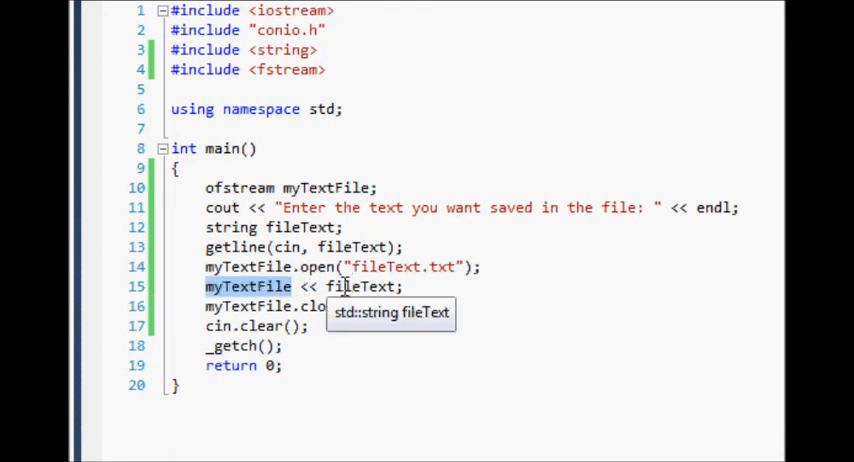